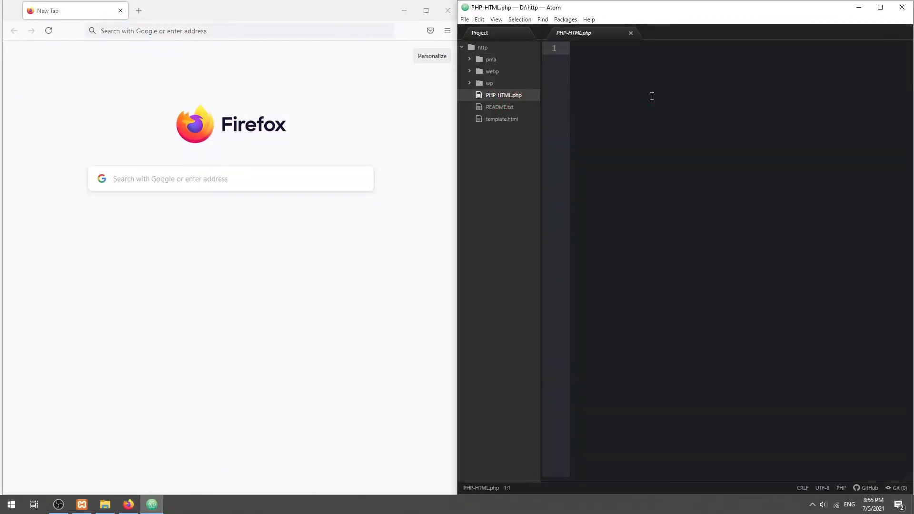
Write a PHP block that sets $foo to "bar" and echoes it.
{"action": "type", "text": "<?php"}
{"action": "type", "text": "$foo ="}
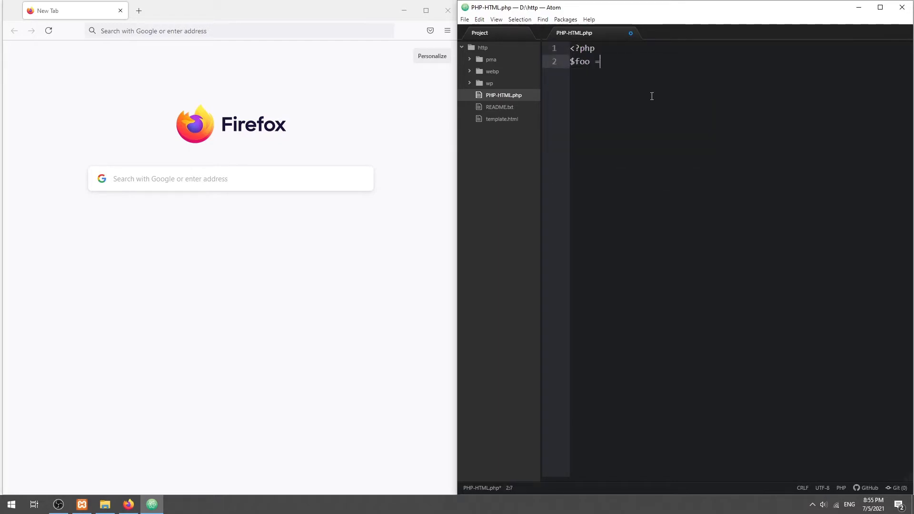
{"action": "type", "text": "\"bar\";"}
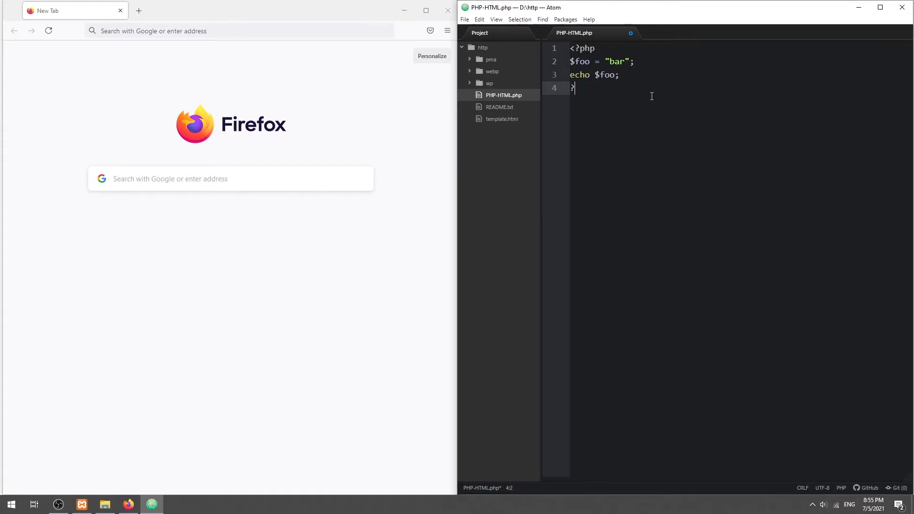
Browse to localhost in Firefox and load PHP-HTML.php, which displays bar.
{"action": "left_click", "coordinate": [226, 30]}
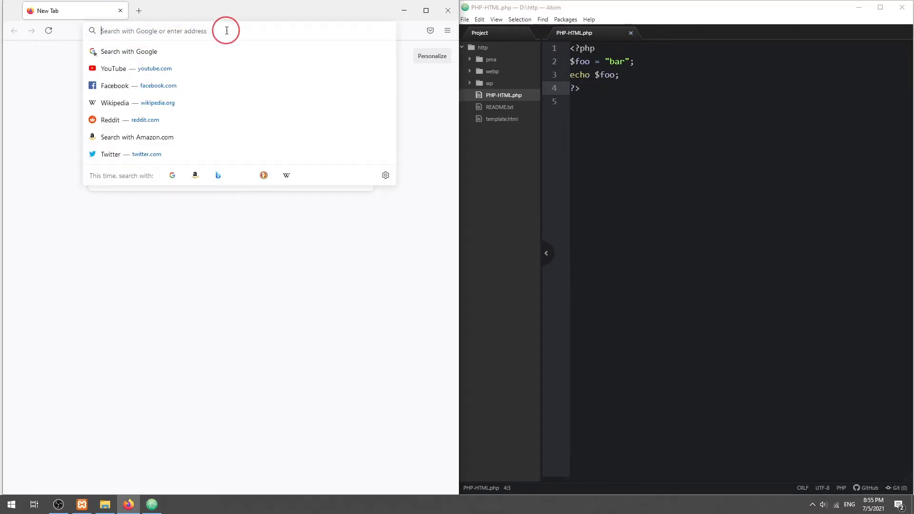
{"action": "type", "text": "localhost"}
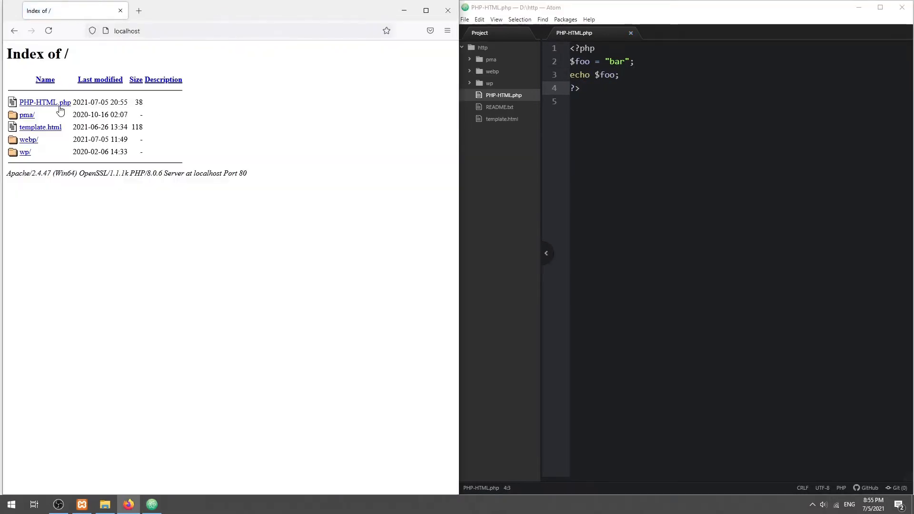
{"action": "left_click", "coordinate": [45, 101]}
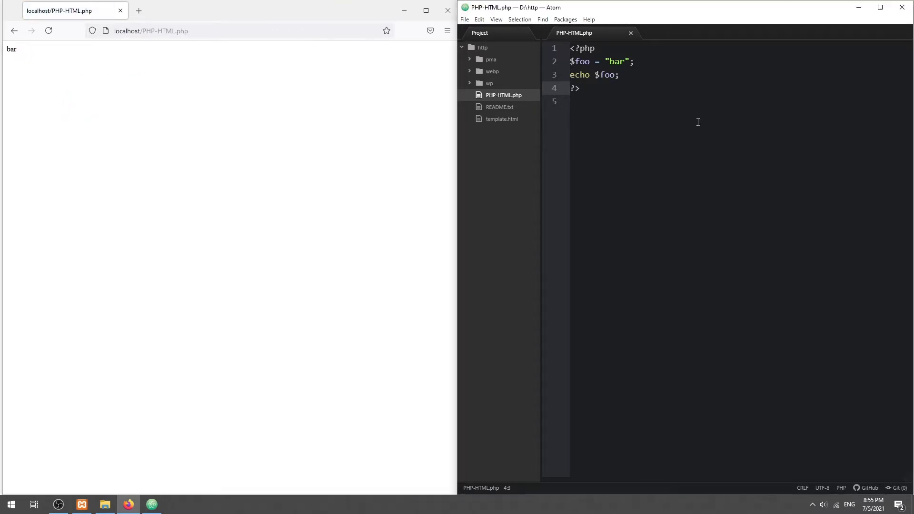
Add the plain text 'This will output as-it-is.' after the PHP block and reload the page.
{"action": "type", "text": "This will"}
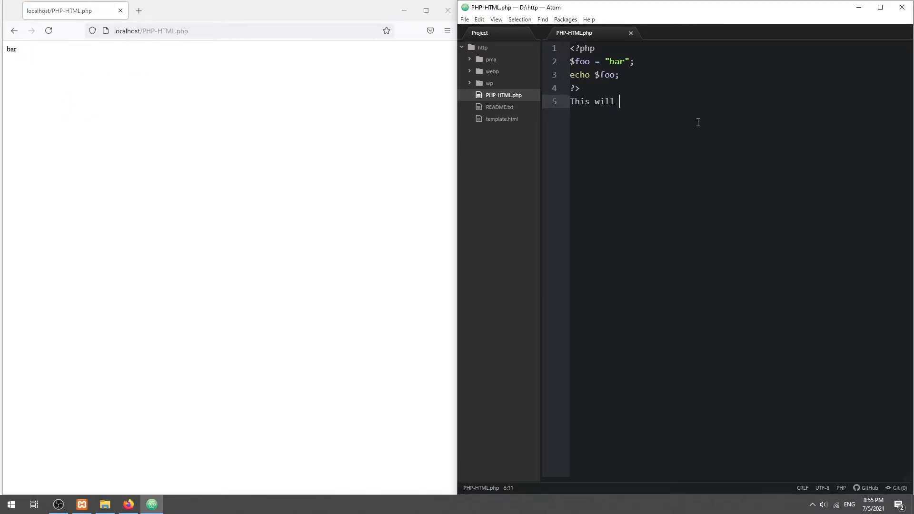
{"action": "type", "text": "output as-it-"}
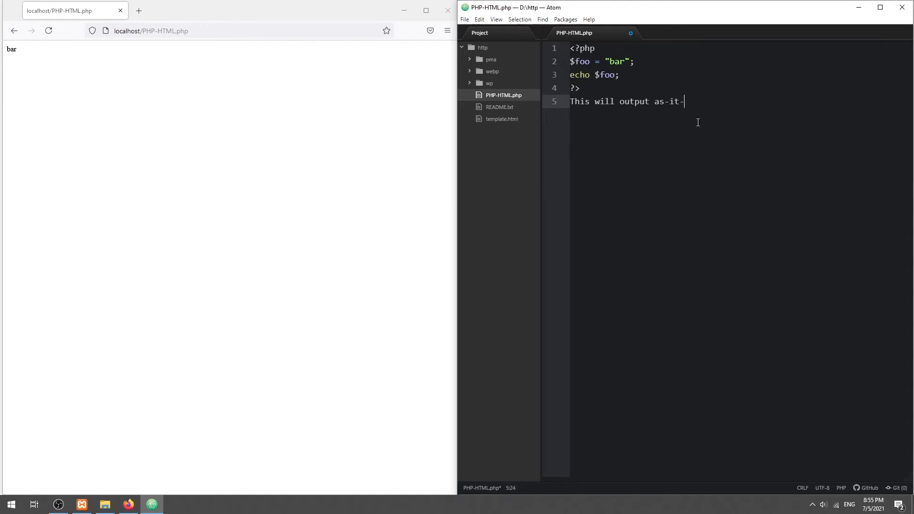
{"action": "type", "text": "is."}
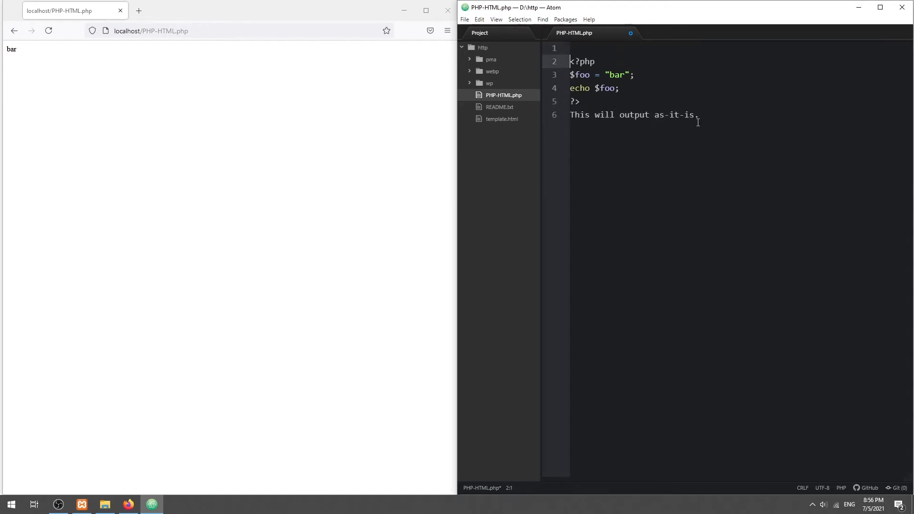
{"action": "left_click", "coordinate": [48, 30]}
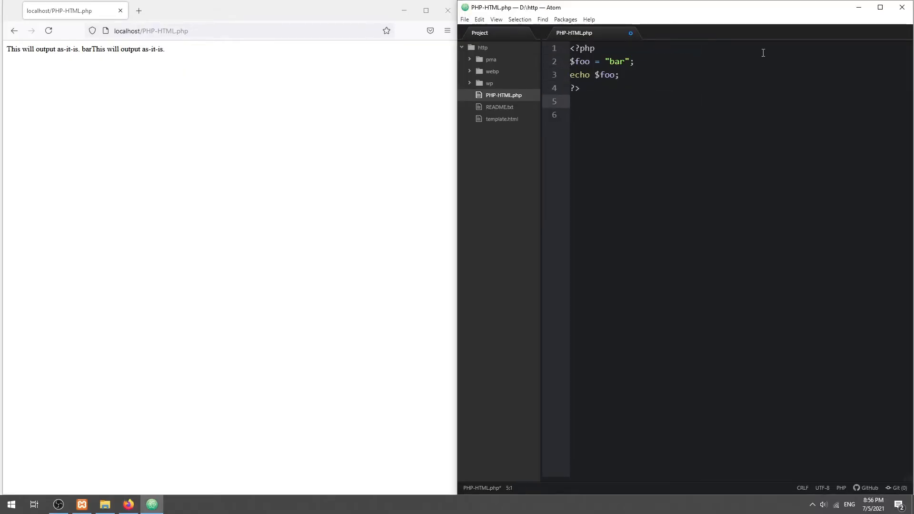
Replace it with an h1 heading 'This is HTML and PHP on the same page!' and reload.
{"action": "type", "text": "<h1></h1>"}
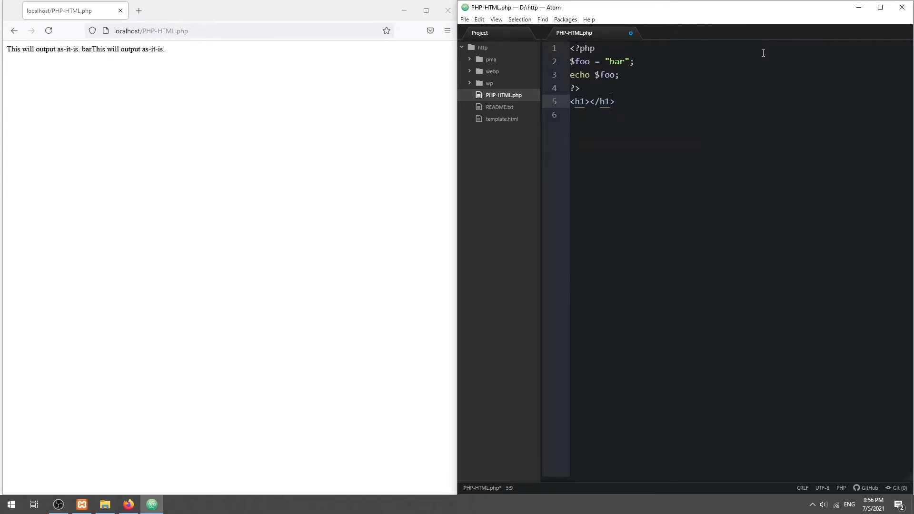
{"action": "type", "text": "This is HTML and PHP on the same page!"}
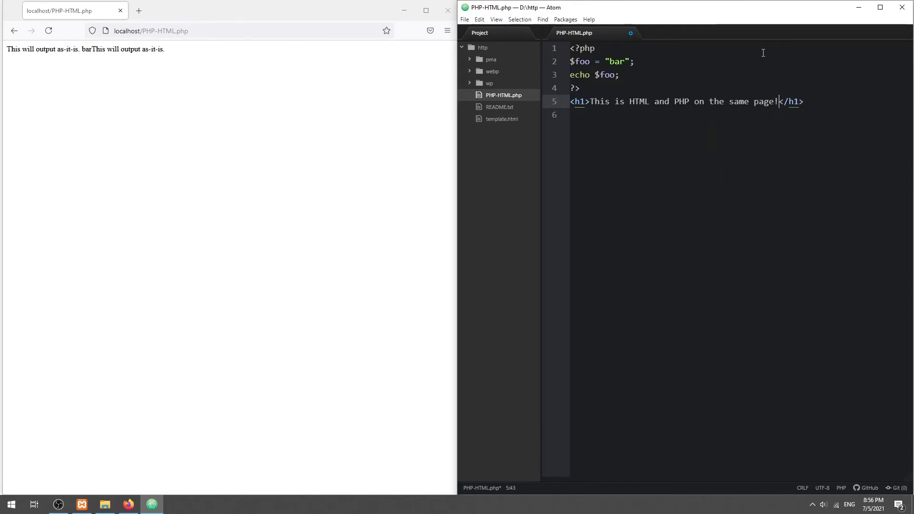
{"action": "left_click", "coordinate": [48, 30]}
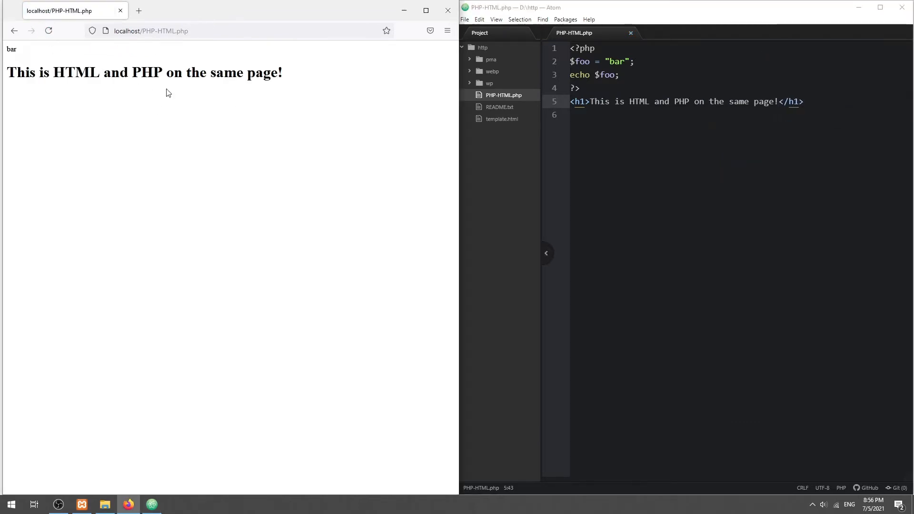
{"action": "mouse_move", "coordinate": [232, 102]}
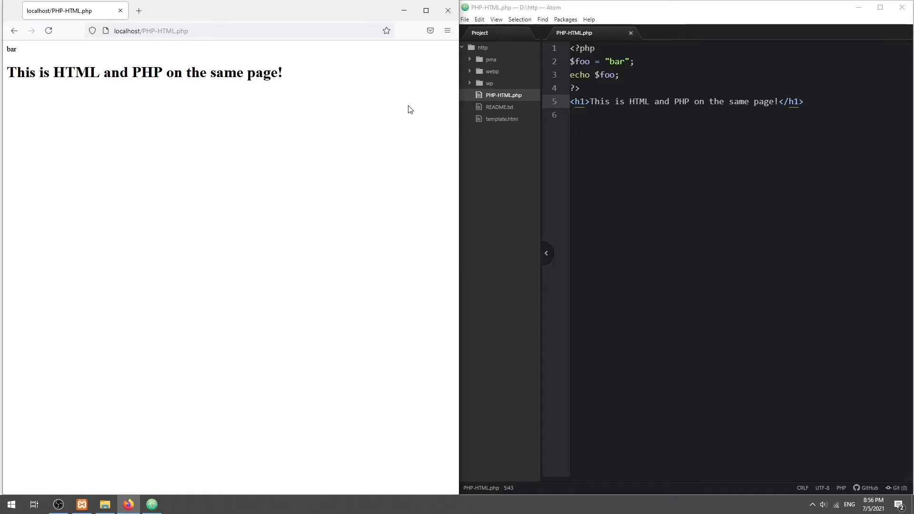
Echo $foo inside a <p> paragraph below the heading and reload to check the output.
{"action": "type", "text": "<p></p>"}
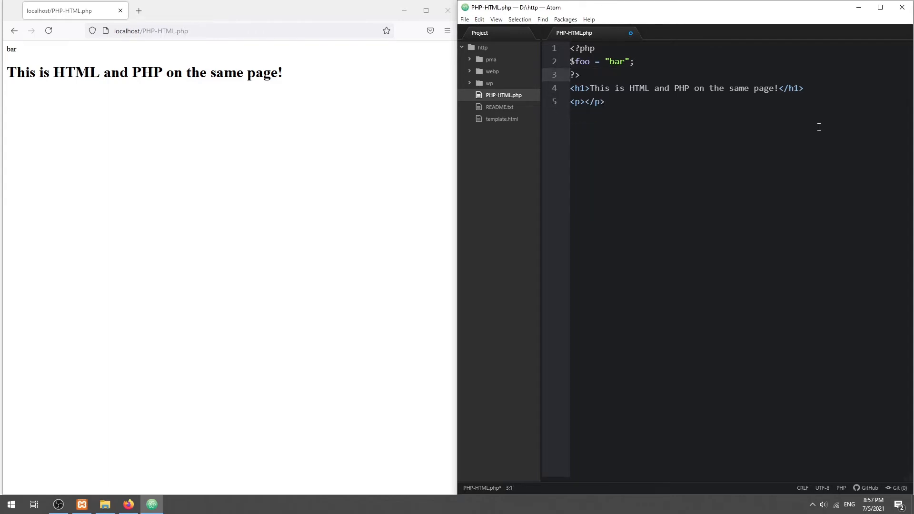
{"action": "type", "text": "<?php echo $foo; ?"}
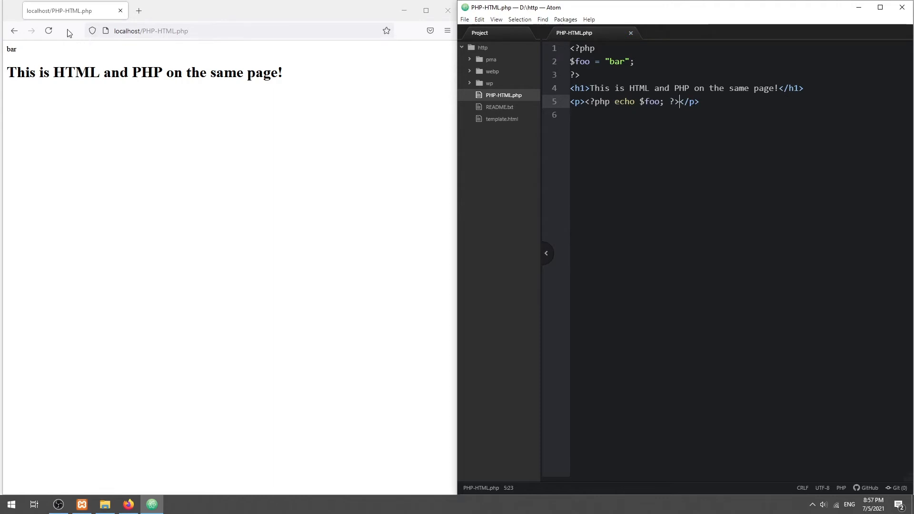
{"action": "left_click", "coordinate": [48, 31]}
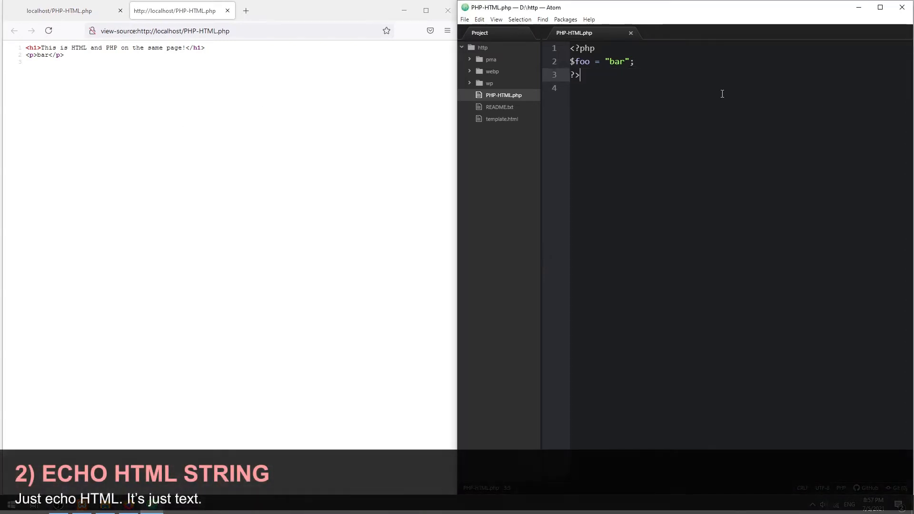
Make $foo the array ["FOO", "KOO", "COO"].
{"action": "type", "text": "[]"}
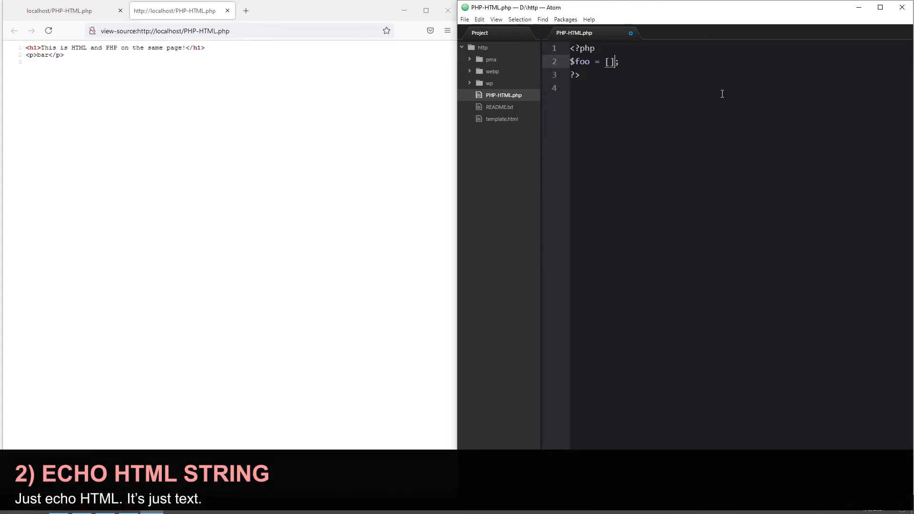
{"action": "type", "text": "\"FOO\", \"KOO\""}
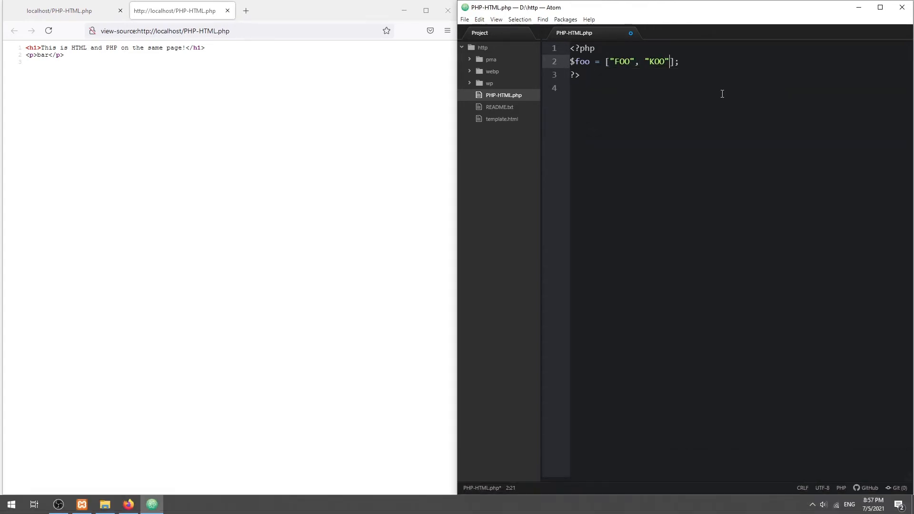
{"action": "type", "text": ", \"COO\""}
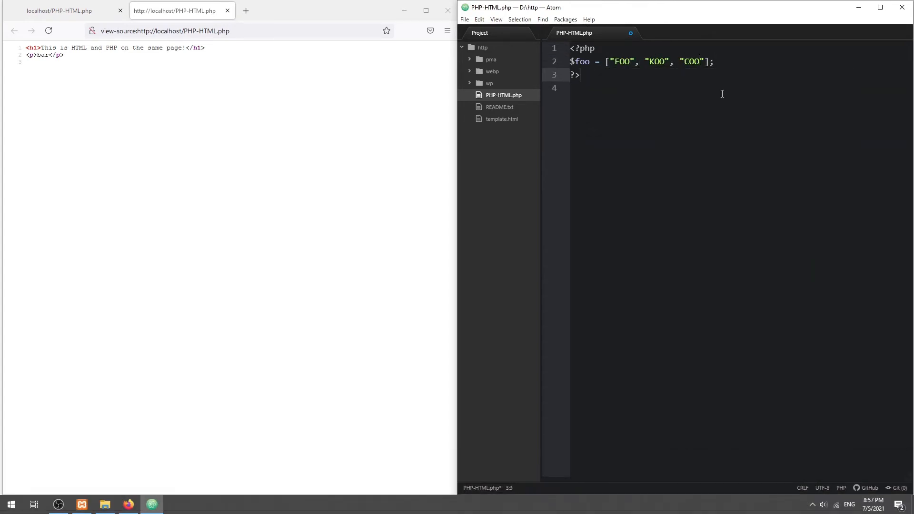
Echo a <ul> with a foreach loop outputting each $foo value as an <li> item.
{"action": "type", "text": "echo \"\""}
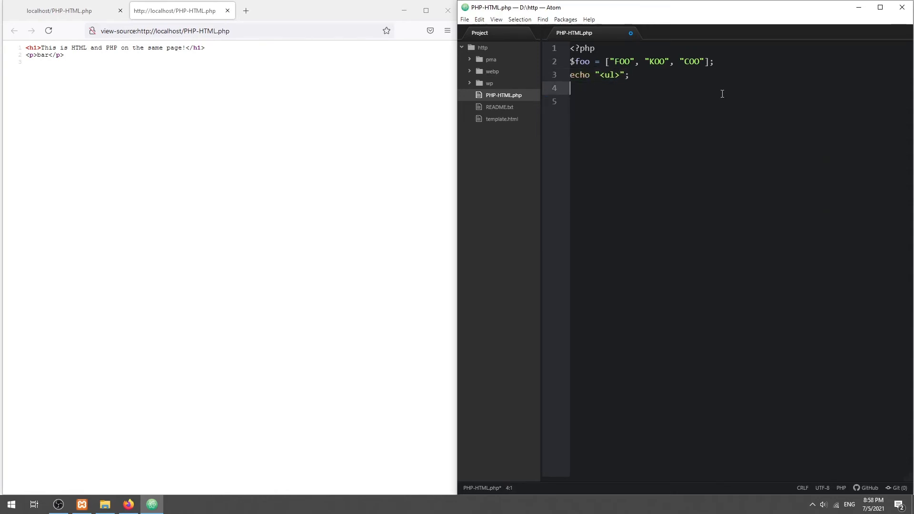
{"action": "type", "text": "echo \"</ul>\";"}
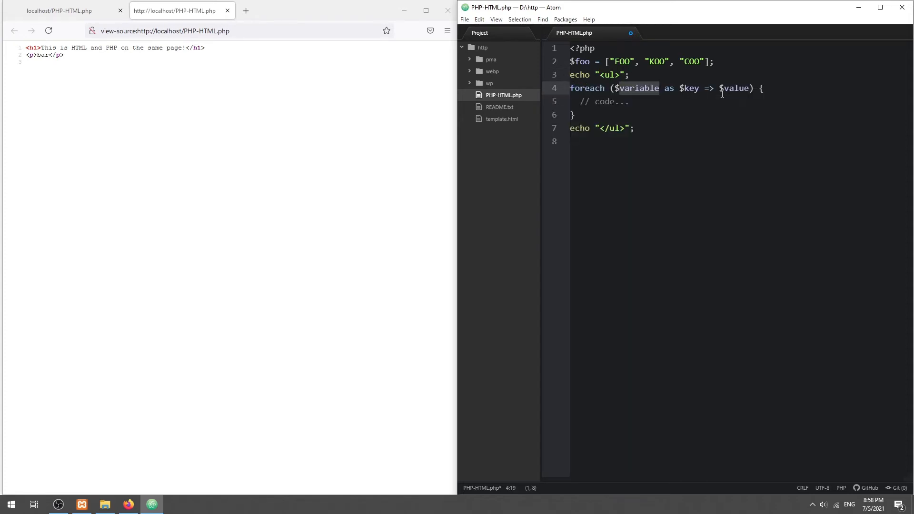
{"action": "type", "text": "$foo as $f) {"}
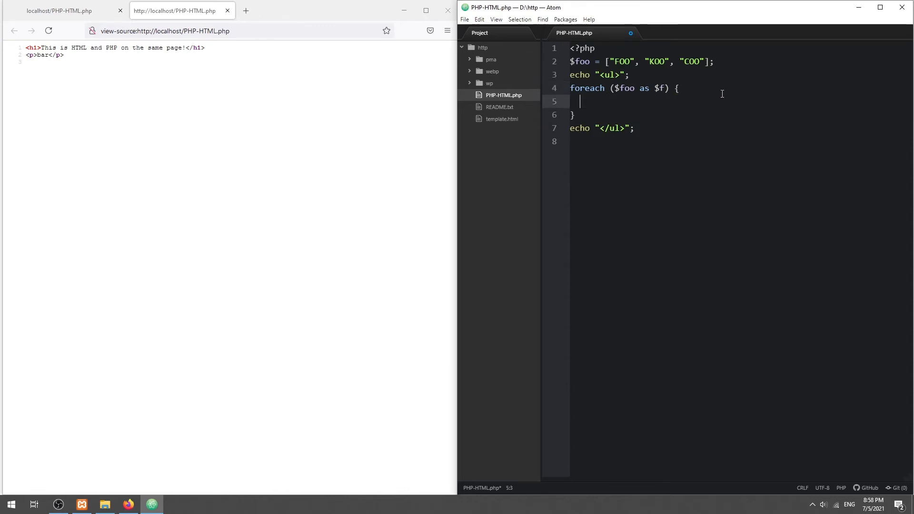
{"action": "type", "text": "echo \"\";"}
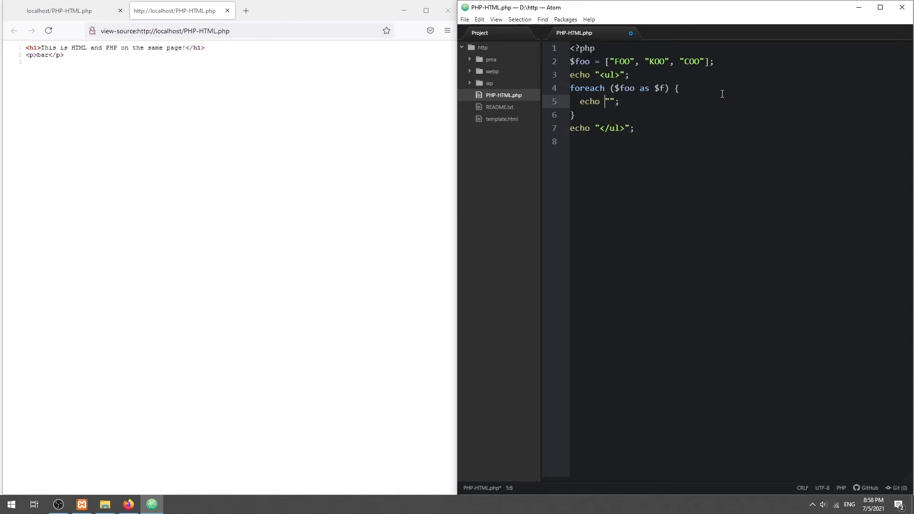
{"action": "type", "text": "<>"}
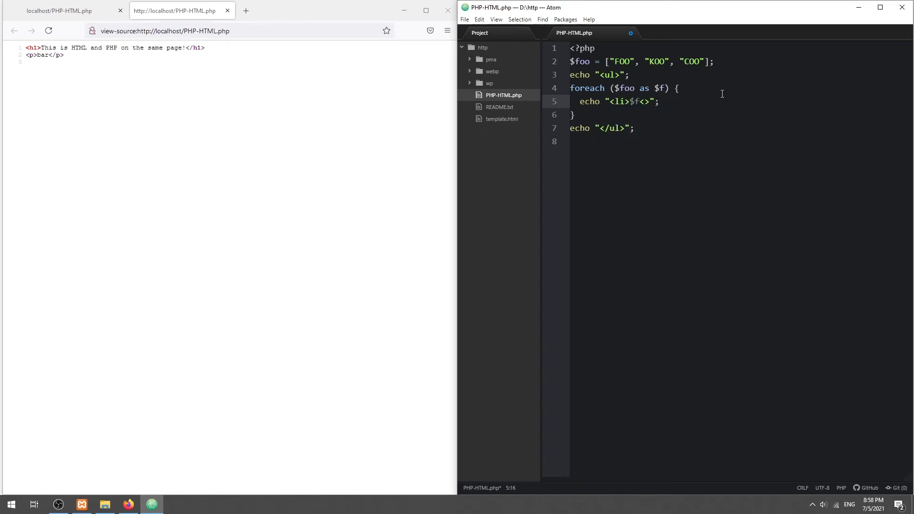
{"action": "left_click", "coordinate": [227, 11]}
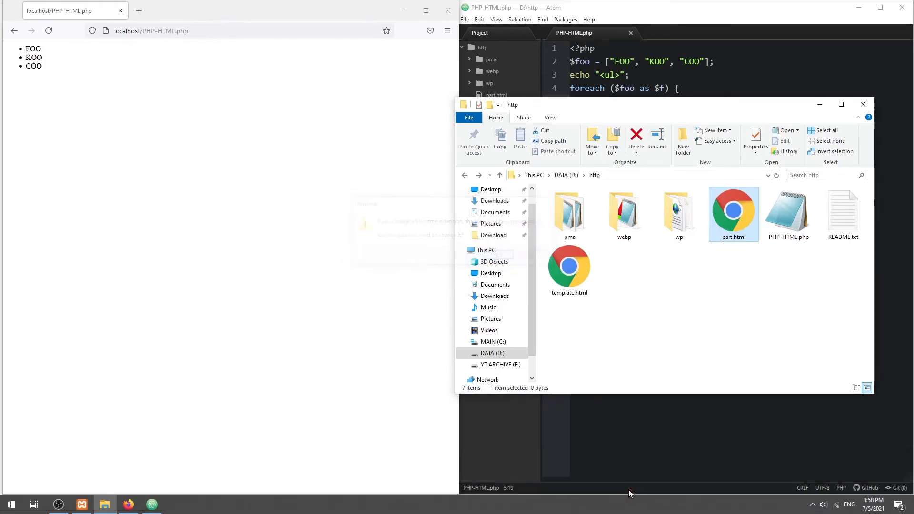
Fill part.html with an h1 'Hello World!' and a paragraph 'This is some random text.'.
{"action": "double_click", "coordinate": [733, 214]}
{"action": "type", "text": "<h1></h1>"}
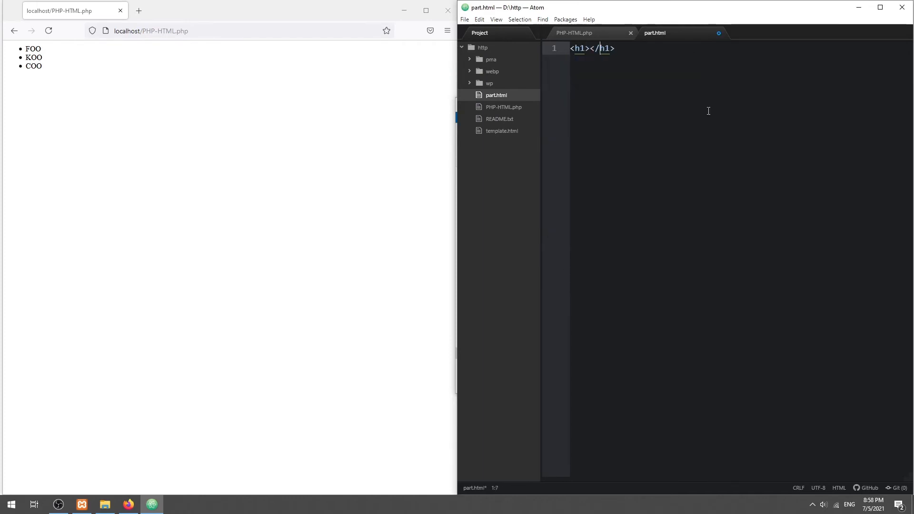
{"action": "type", "text": "Hello World!"}
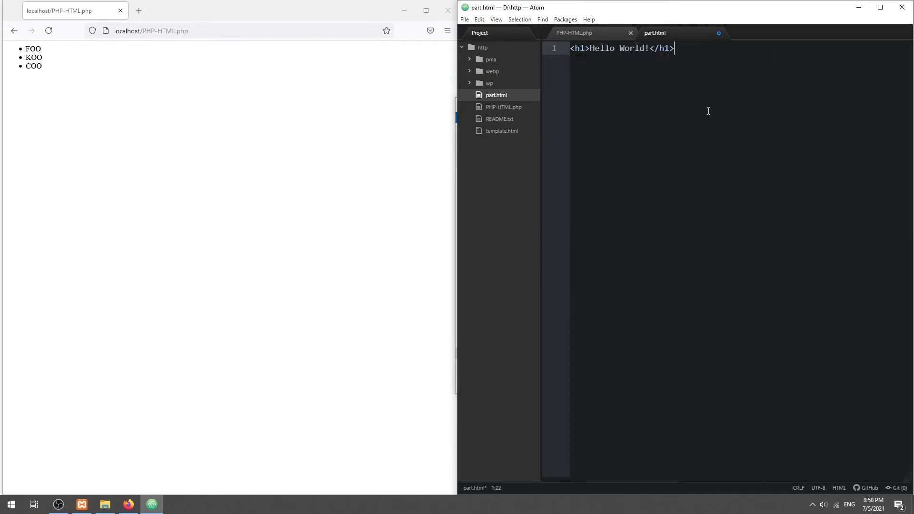
{"action": "type", "text": "<p></p><"}
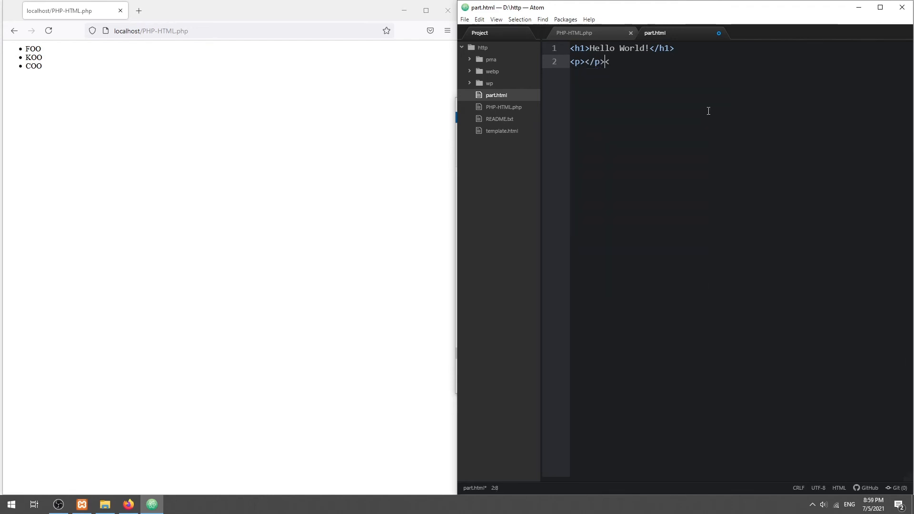
{"action": "type", "text": "This is"}
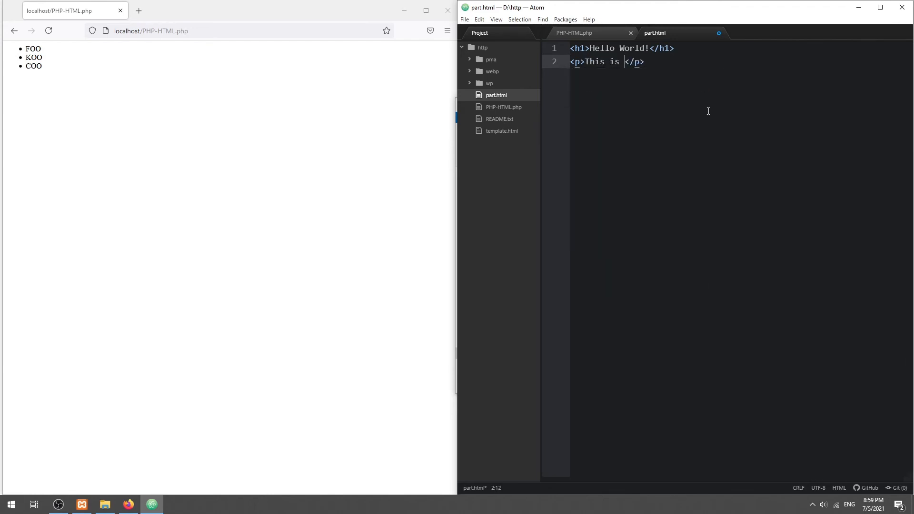
{"action": "type", "text": "some randome t"}
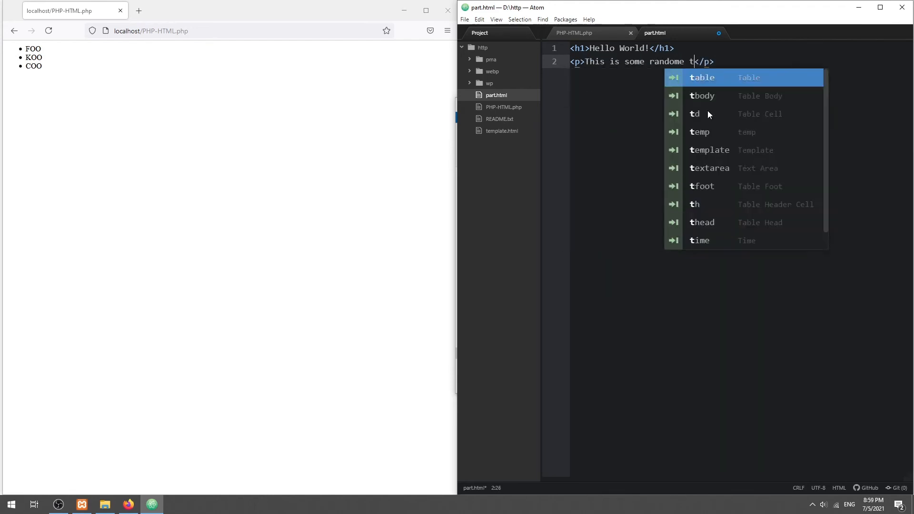
{"action": "type", "text": "ext."}
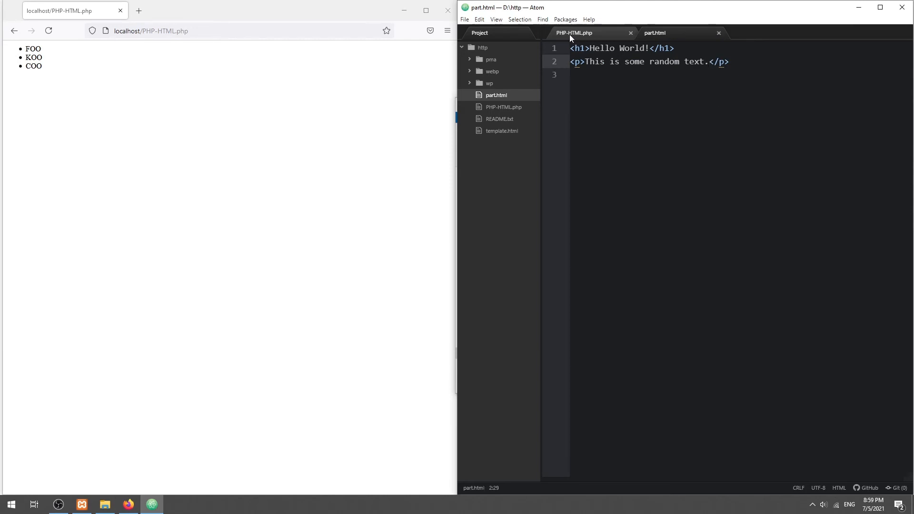
{"action": "left_click", "coordinate": [572, 32]}
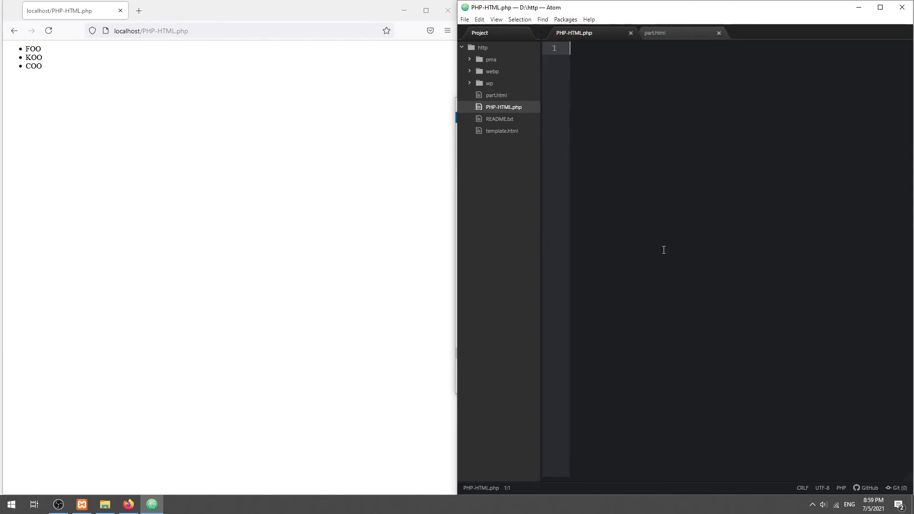
Write an HTML page titled HTML AND PHP whose body includes part.html via PHP.
{"action": "left_click", "coordinate": [501, 130]}
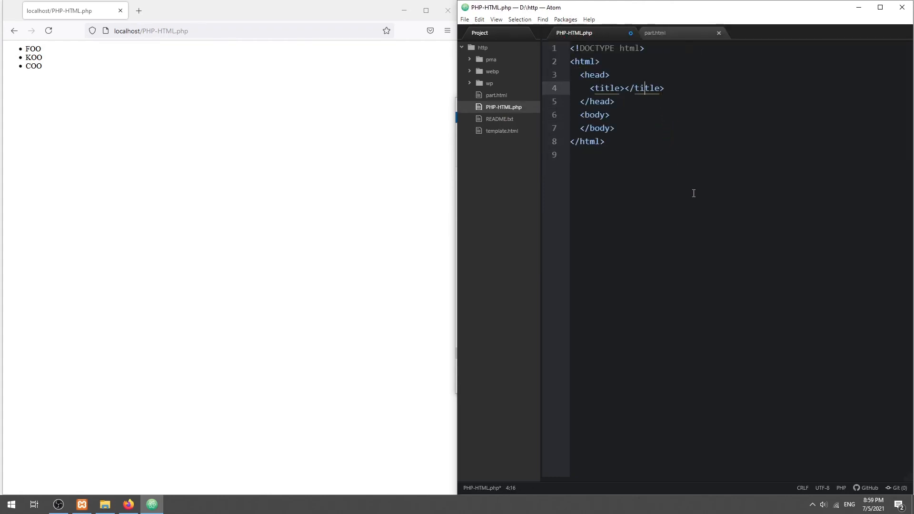
{"action": "type", "text": "HTML AND PHP"}
{"action": "left_click", "coordinate": [738, 114]}
{"action": "type", "text": "<?php"}
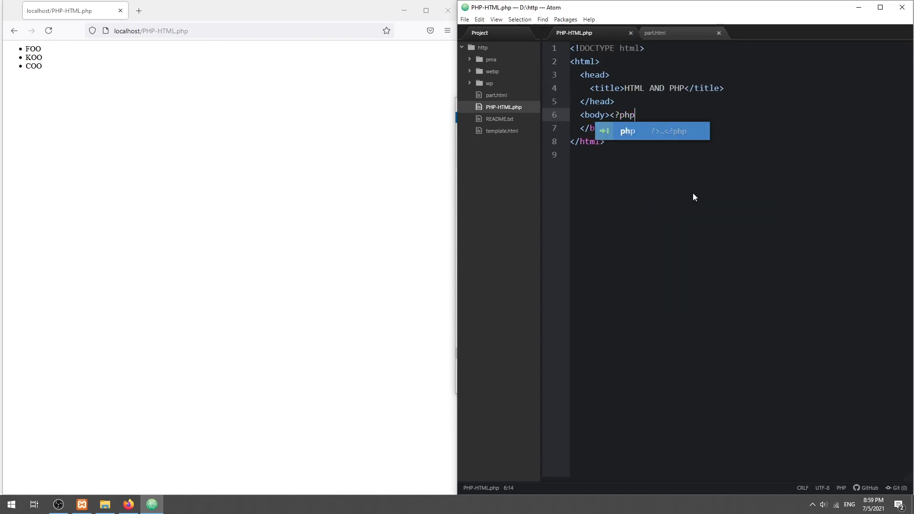
{"action": "key", "text": "Enter"}
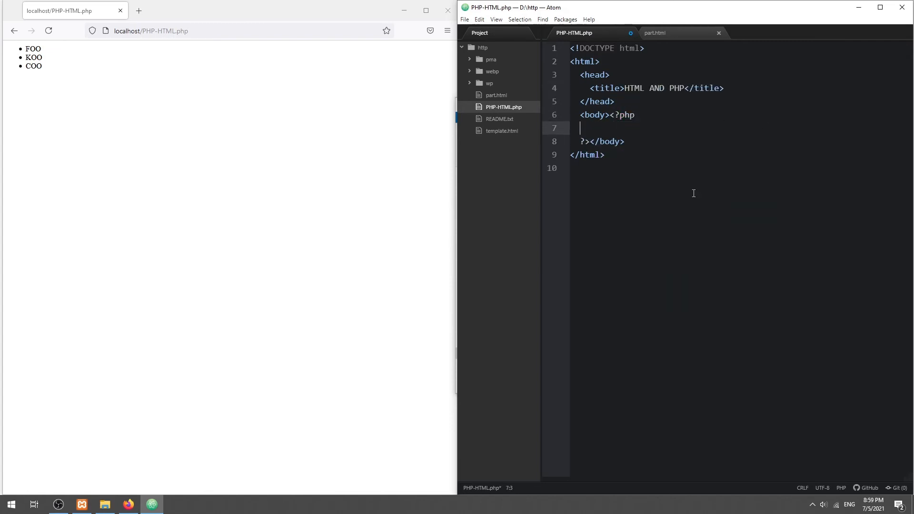
{"action": "type", "text": "include"}
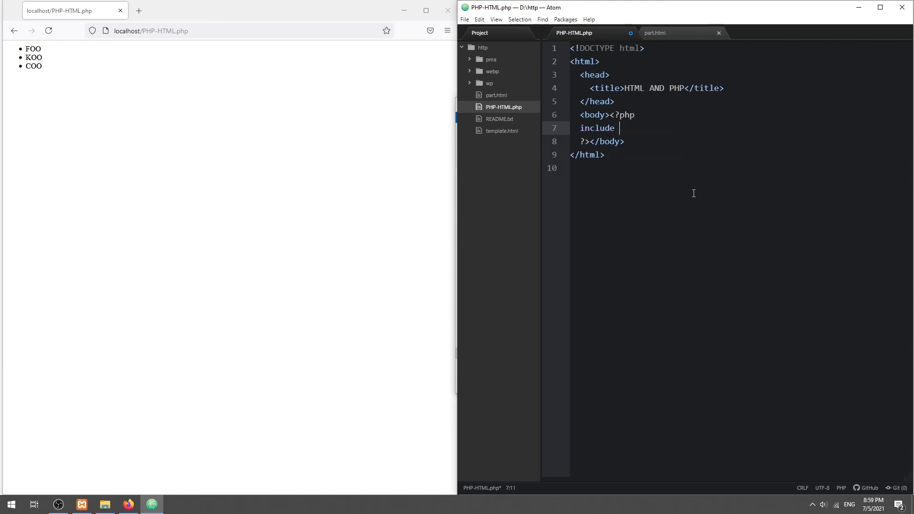
{"action": "type", "text": "\"part.\";"}
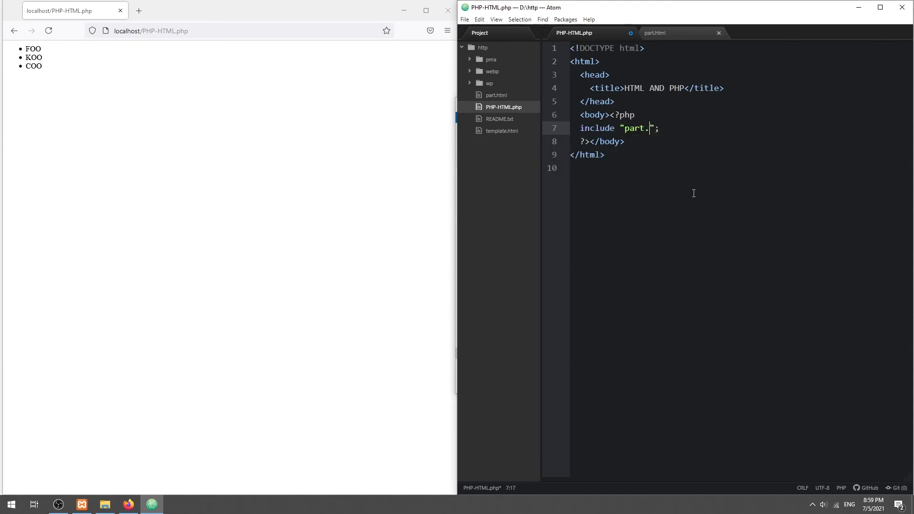
Reload the localhost page to render Hello World! with the random text paragraph.
{"action": "left_click", "coordinate": [49, 30]}
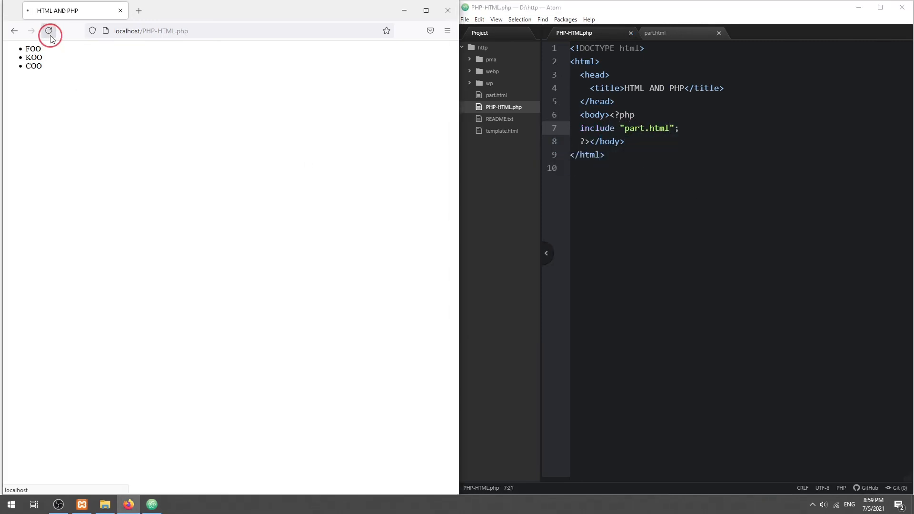
{"action": "left_click", "coordinate": [49, 30]}
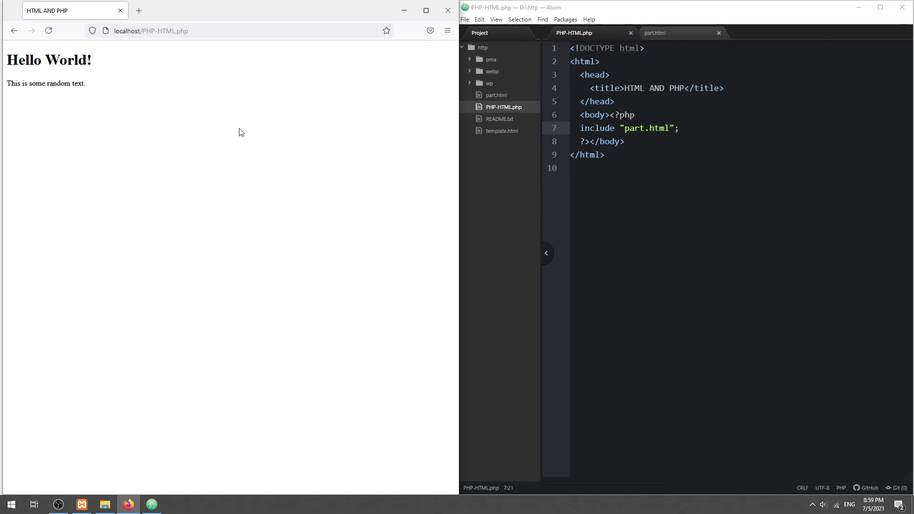